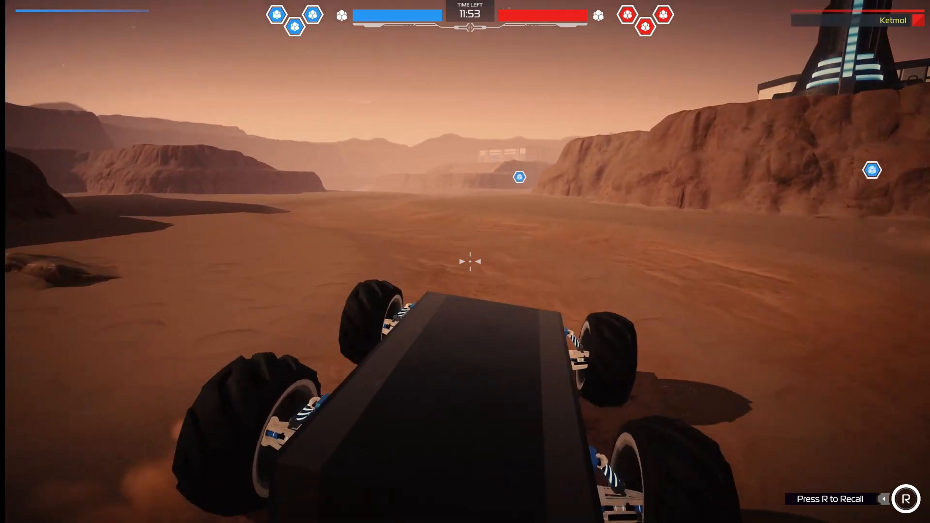
Drive the four-wheeled robot forward across the desert to show its current handling.
key(w)
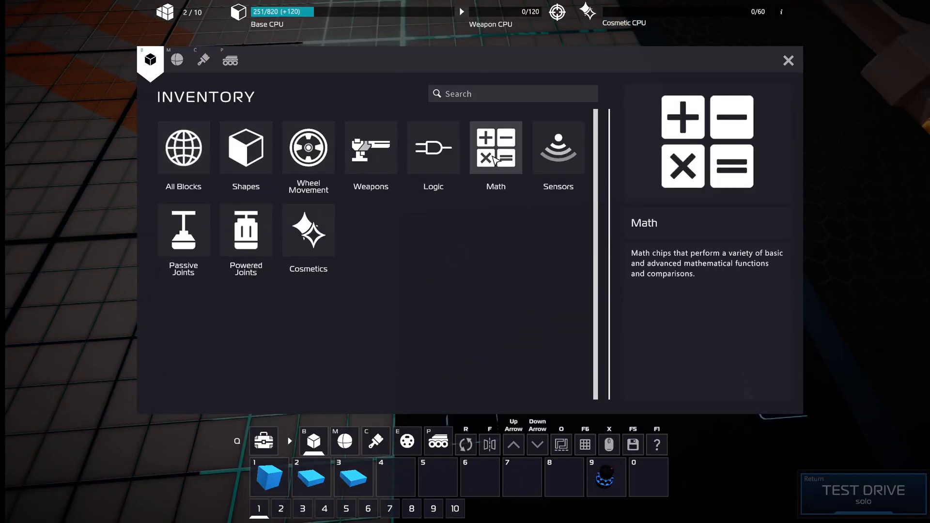
Bring up the Math block category in the inventory.
click(788, 60)
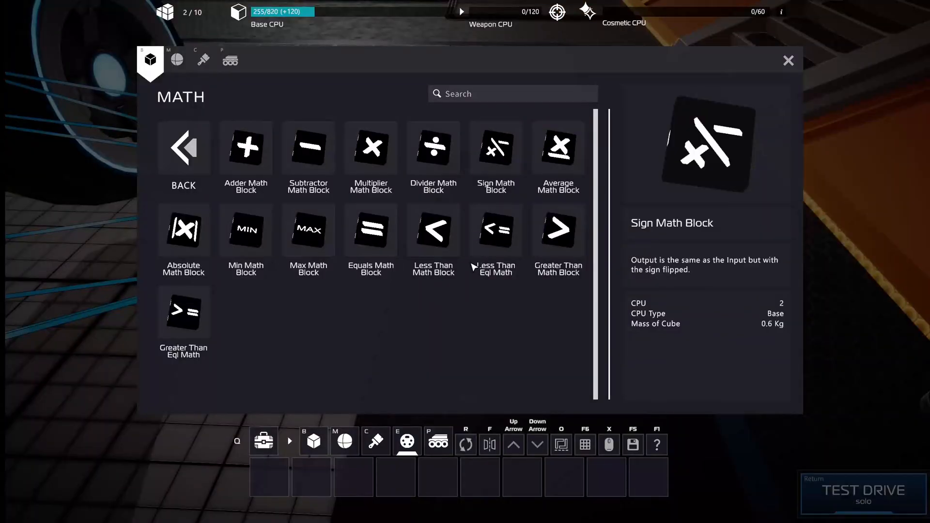
Add the Sign and Greater Than math blocks from the Math category to the build plate.
click(183, 157)
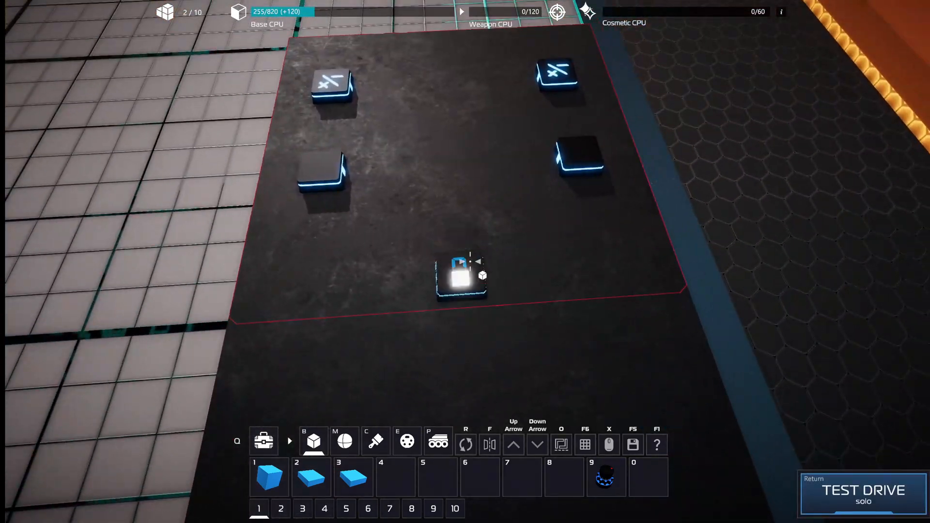
click(263, 441)
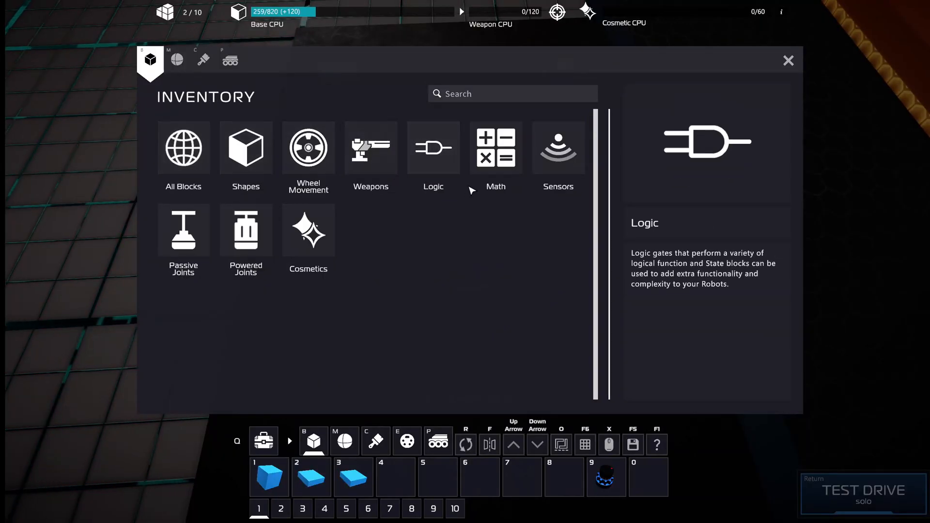
click(788, 60)
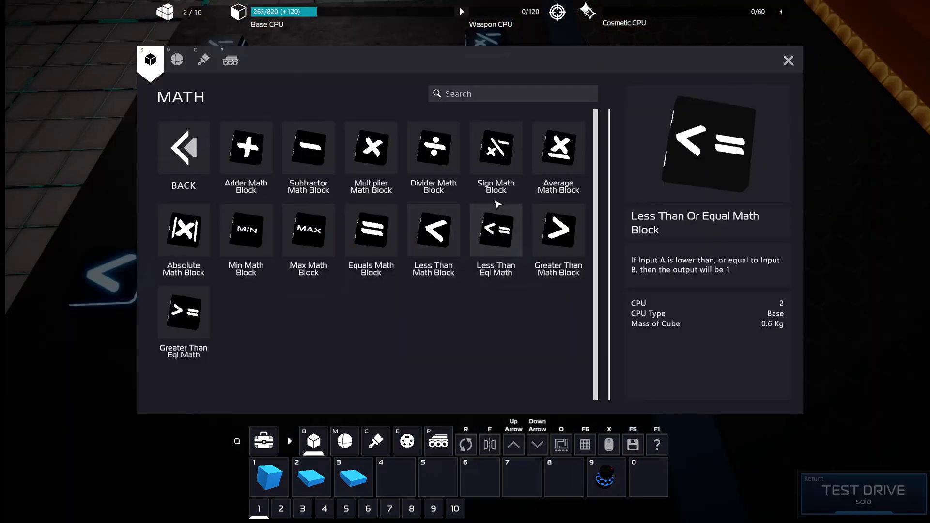
mouse_move(558, 230)
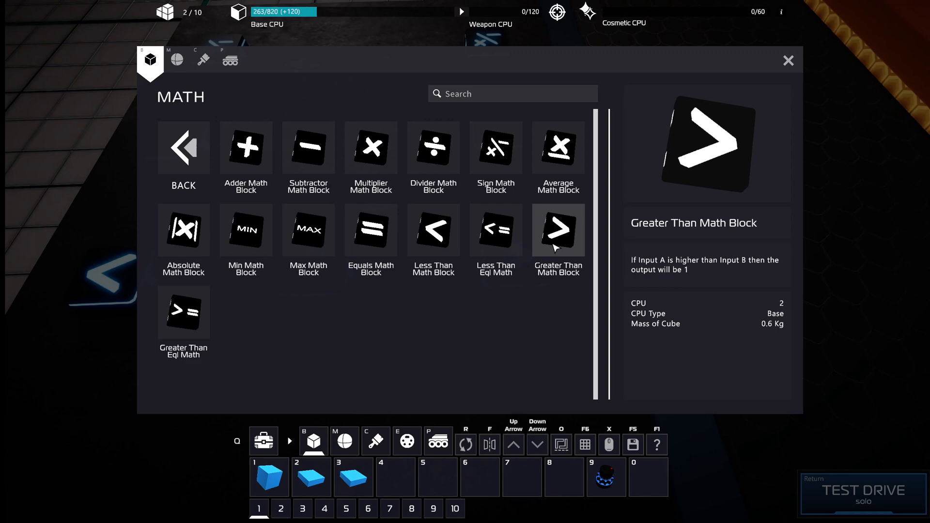
click(788, 60)
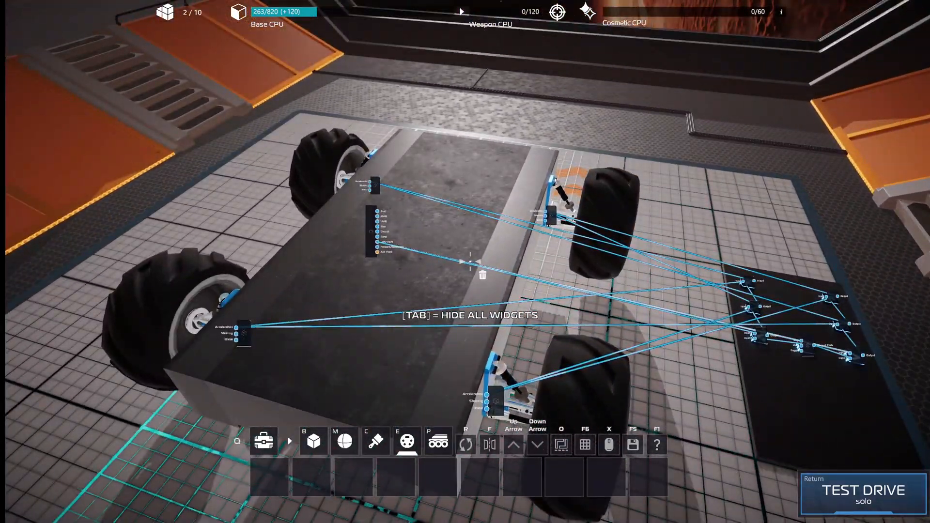
Start a solo test drive and get into the robot's seat.
click(861, 490)
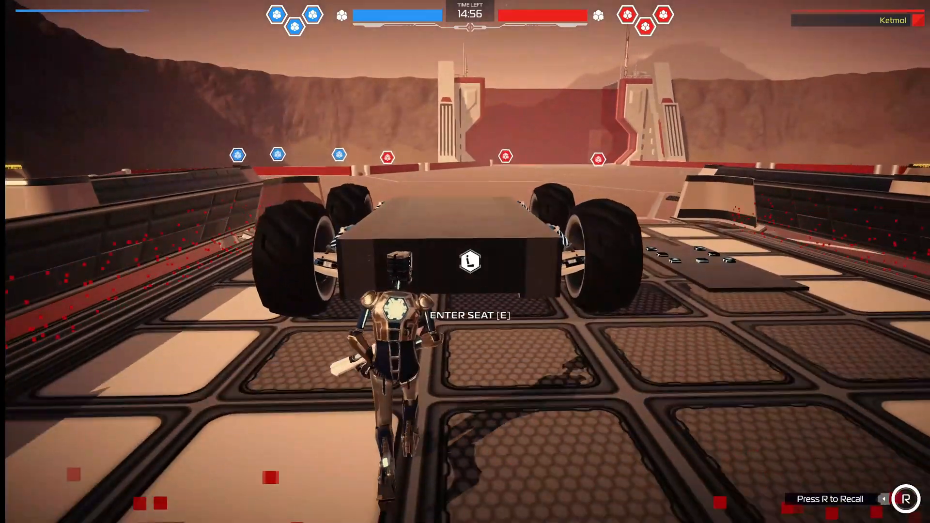
key(e)
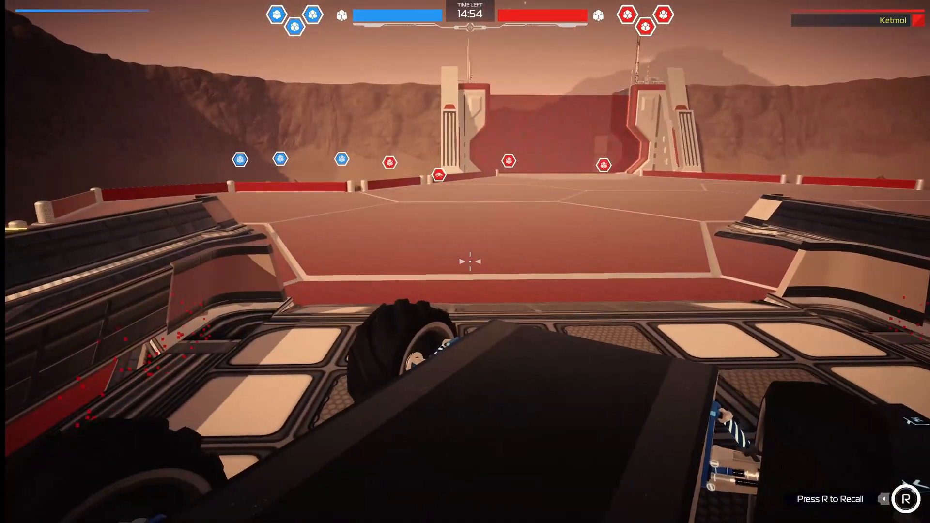
mouse_move(465, 262)
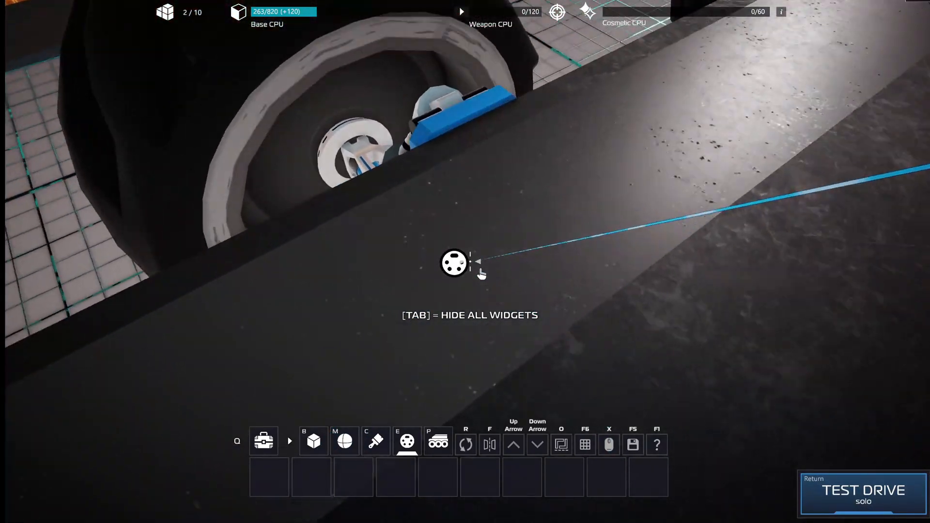
click(454, 262)
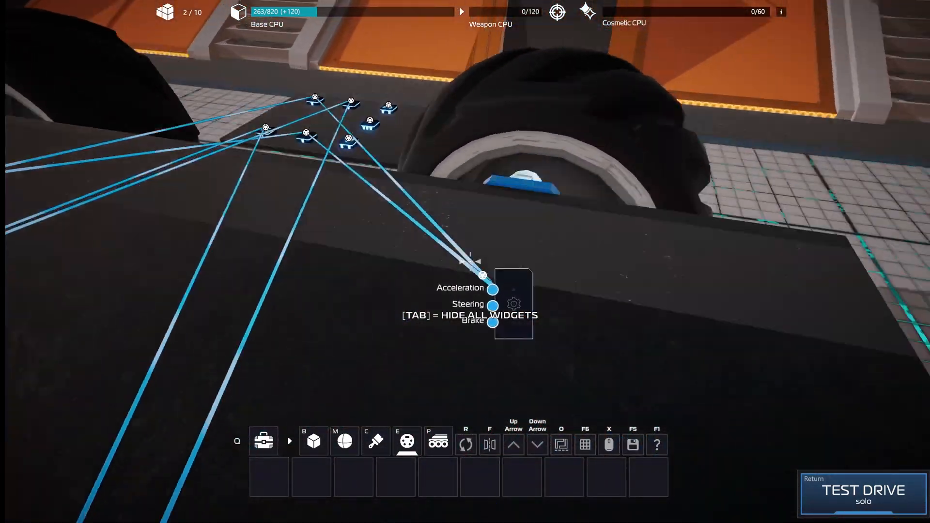
Browse the Math blocks in the inventory for the multiply block and bring the inventory back up.
click(313, 441)
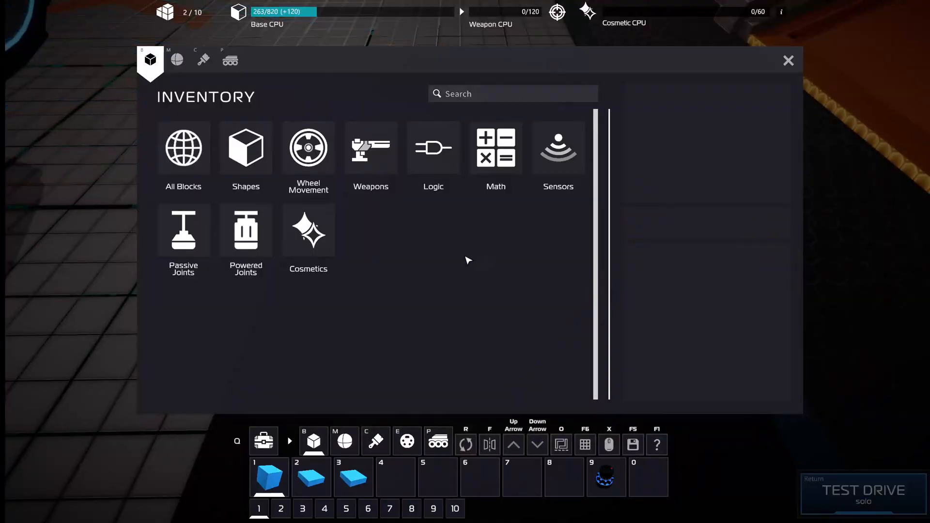
click(788, 60)
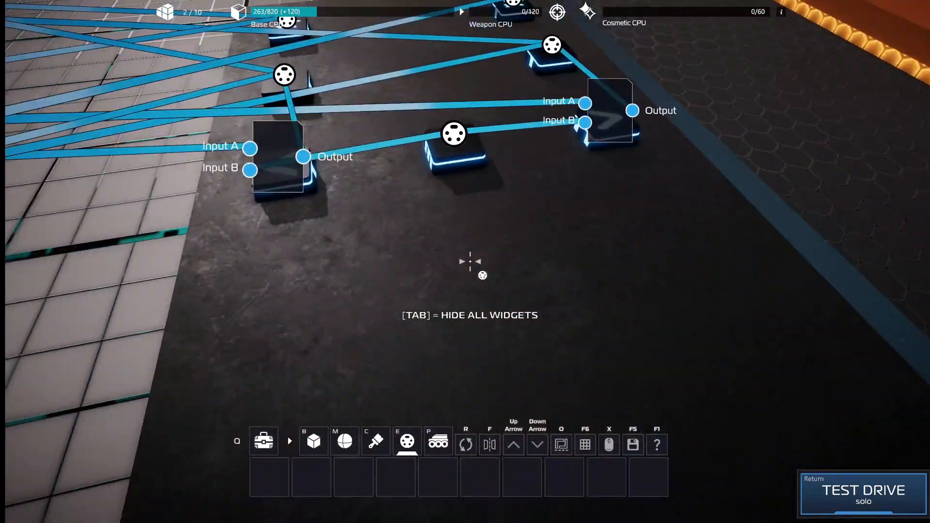
click(312, 441)
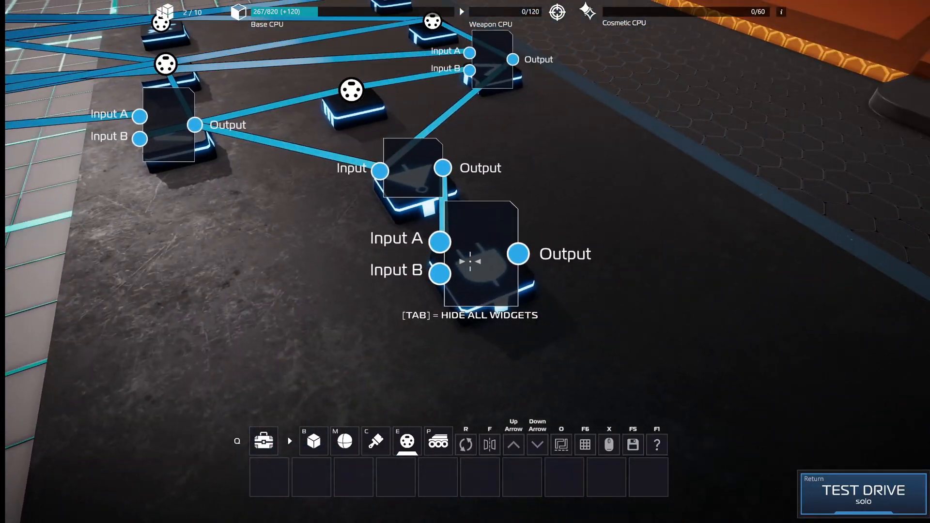
click(263, 441)
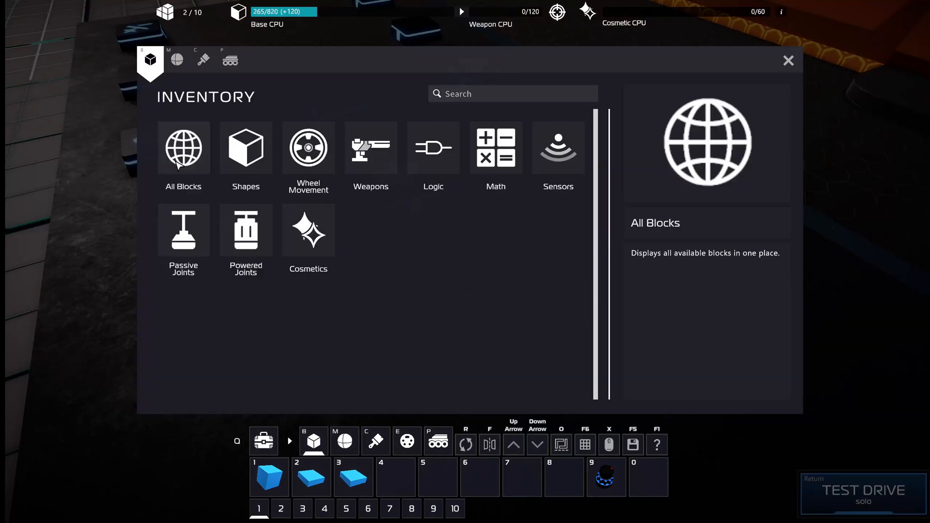
Close the inventory and show the wiring widgets on the placed logic blocks.
click(788, 60)
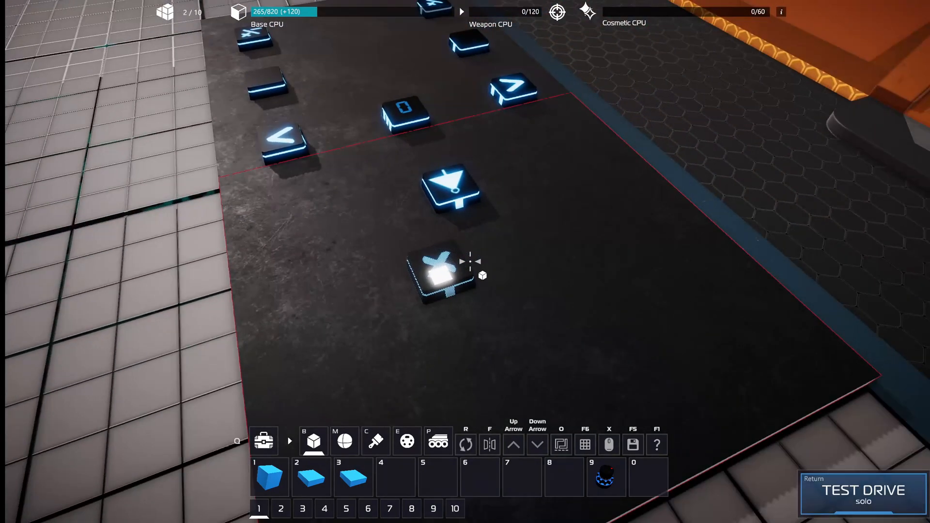
key(tab)
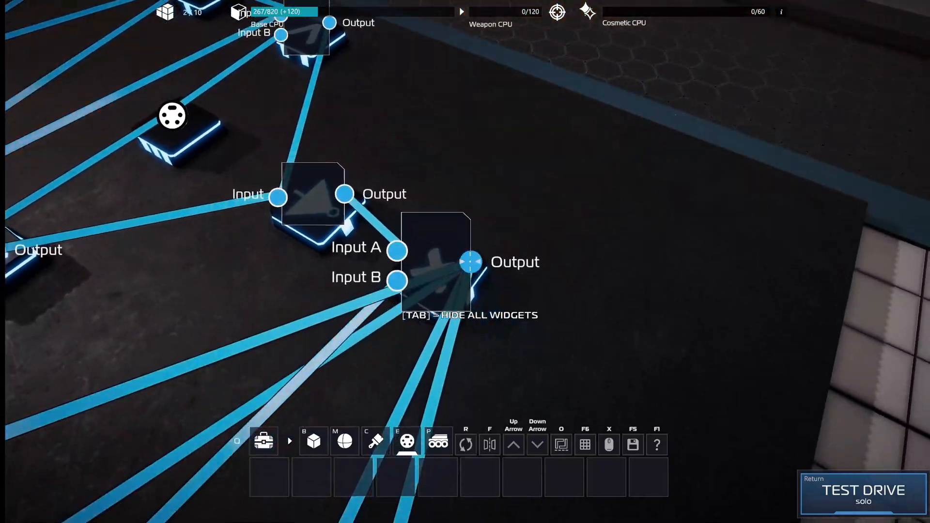
Take the rewired robot out for a solo test drive.
click(862, 490)
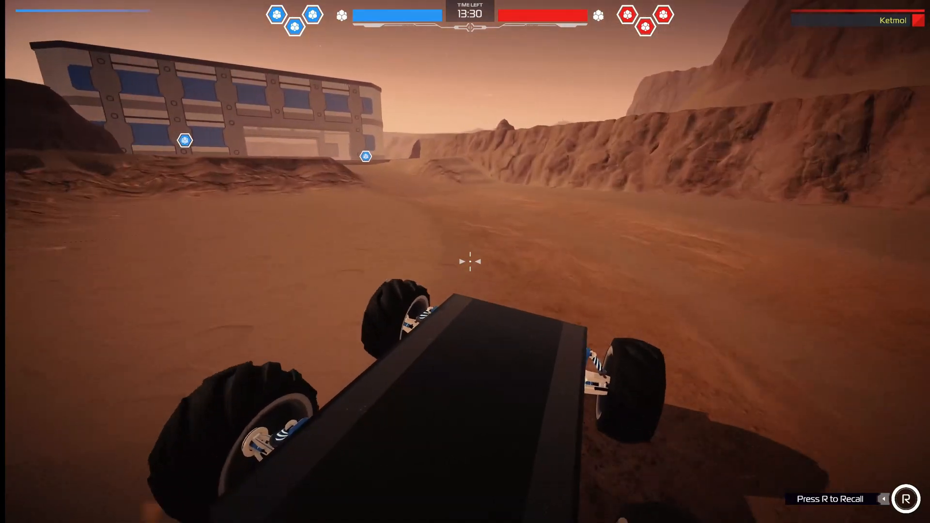
Drive the robot forward into the base building, then pause and return to build mode.
key(w)
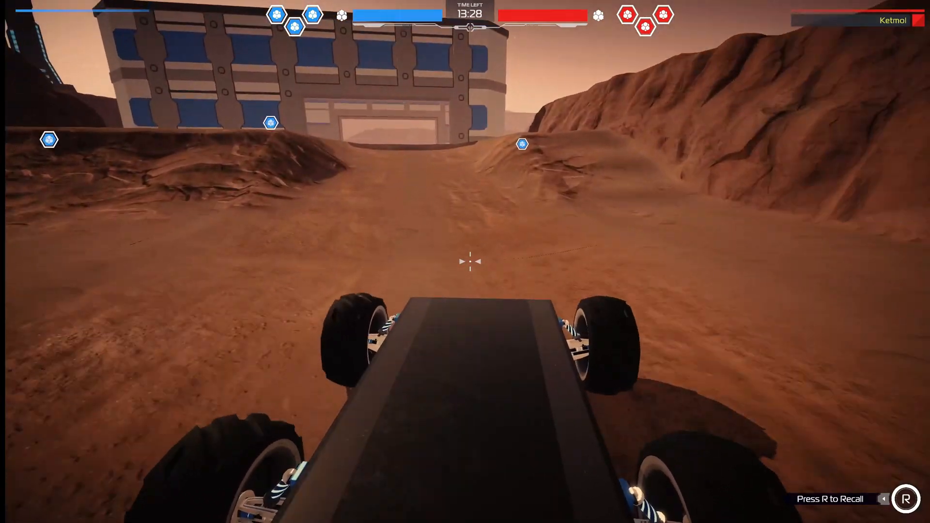
key(w)
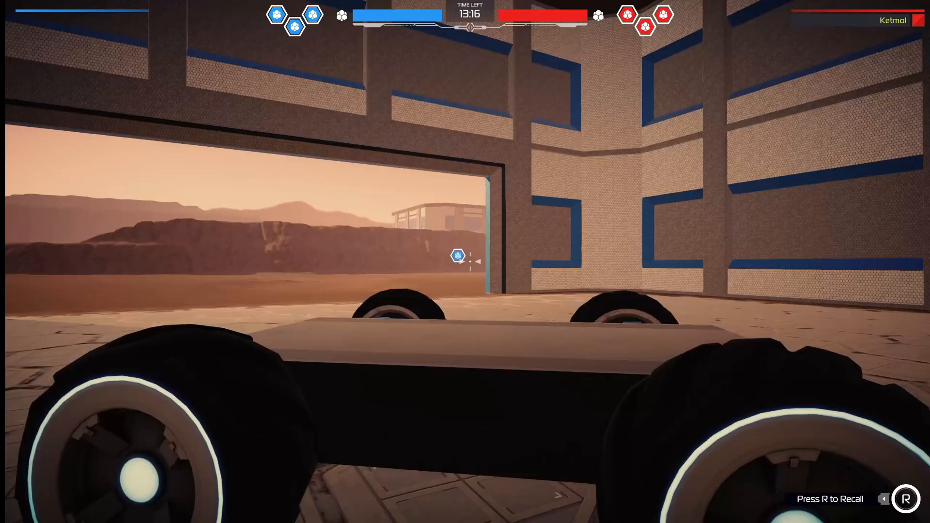
key(Escape)
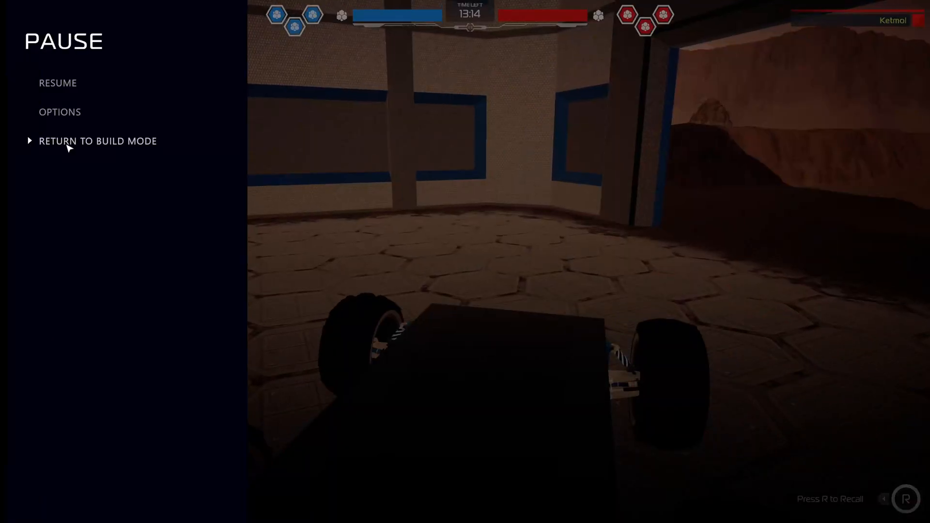
click(98, 141)
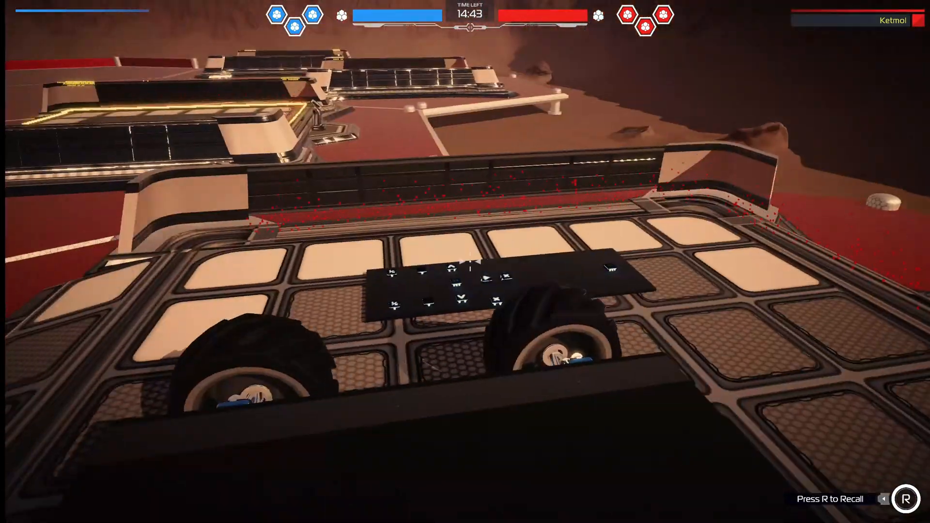
Pause the test drive after driving around the arena.
key(Escape)
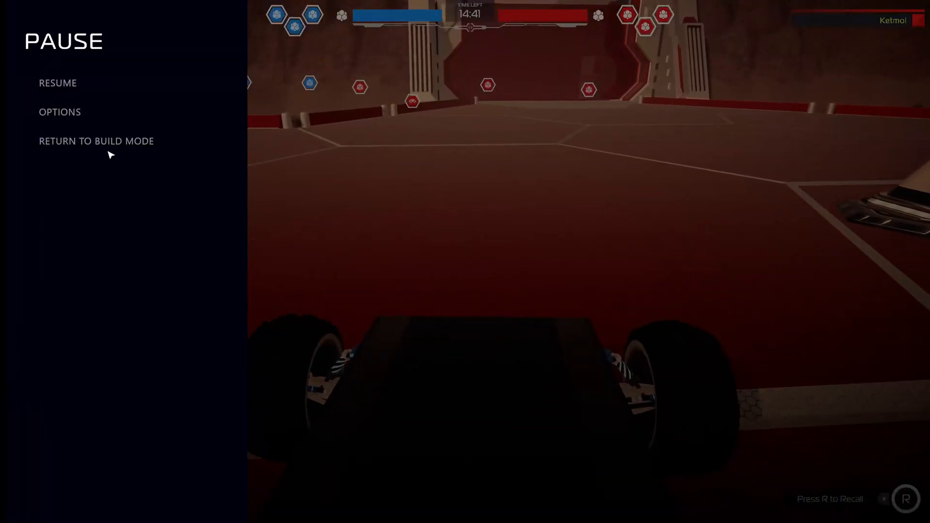
Return to build mode and browse the Cosmetics block category.
click(95, 141)
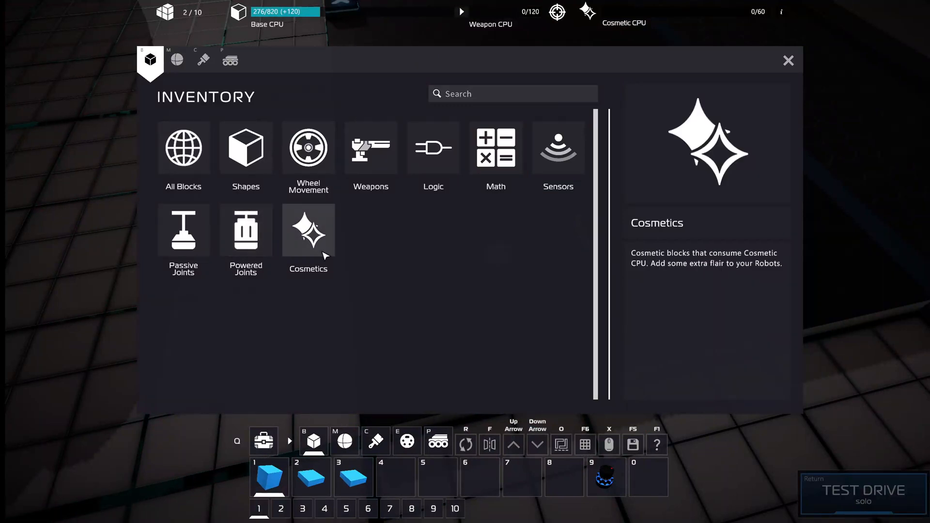
click(433, 147)
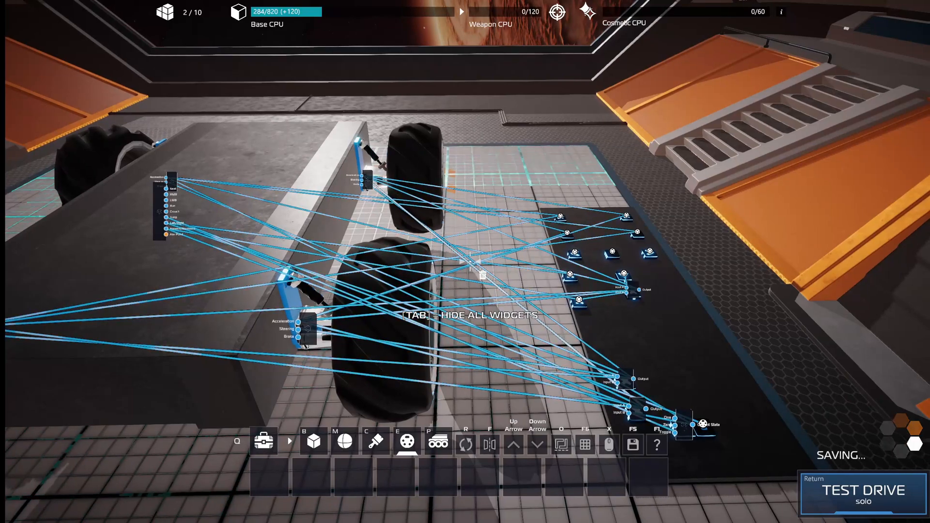
Launch a solo test drive of the saved, fully wired robot.
click(862, 491)
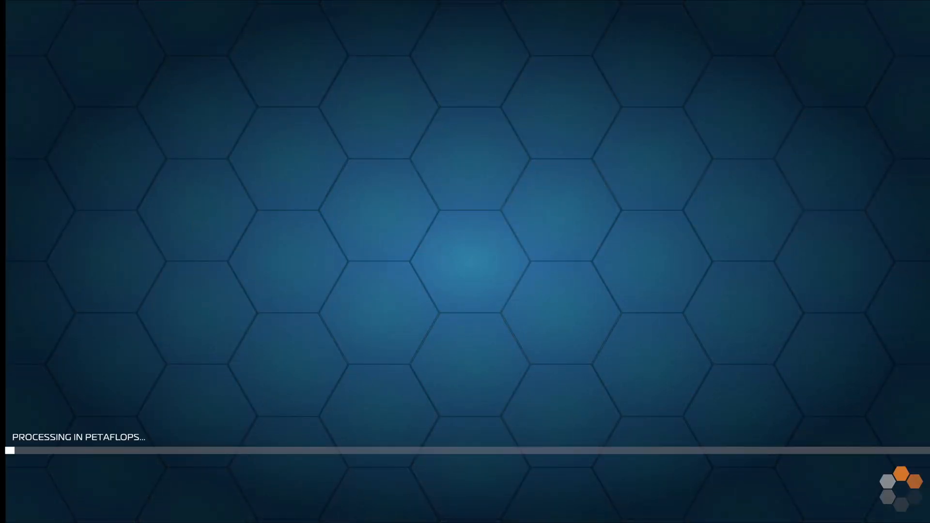